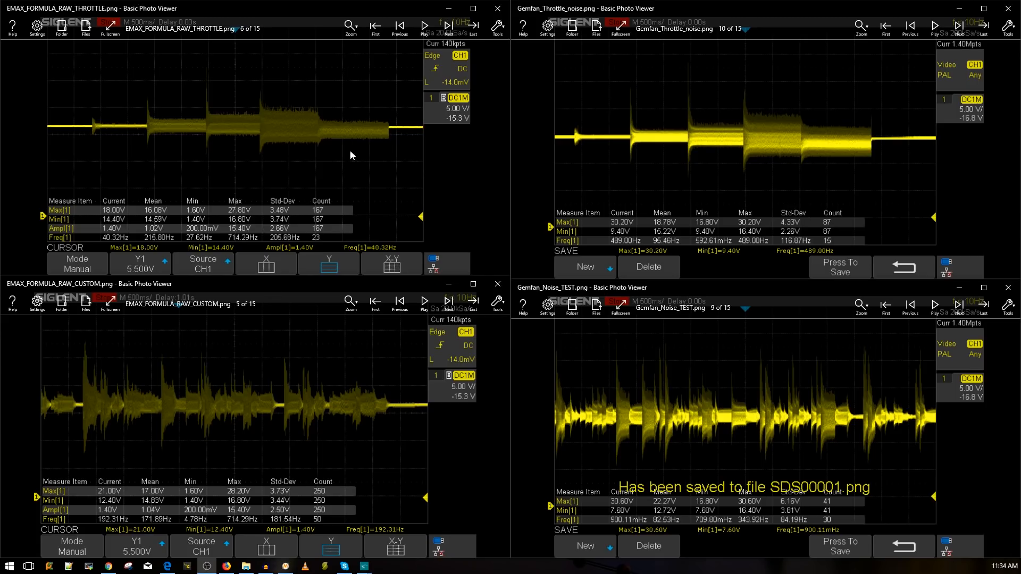
mouse_move(429, 417)
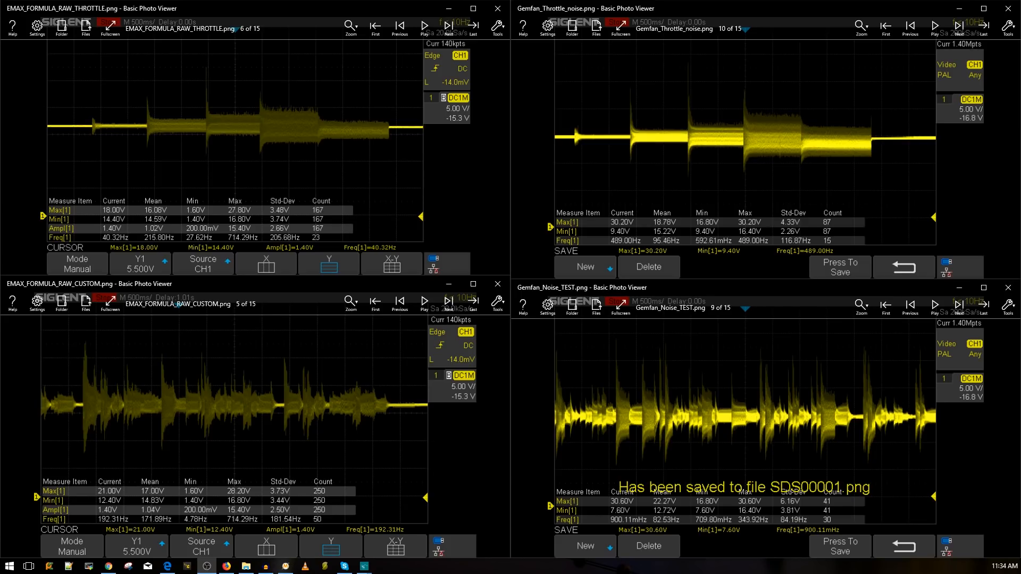
mouse_move(774, 375)
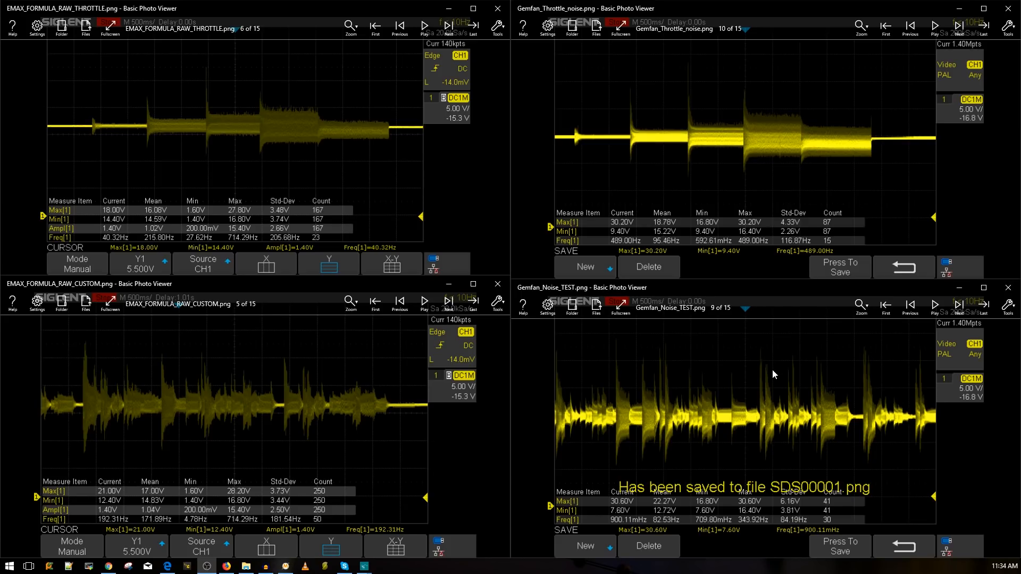
mouse_move(595, 239)
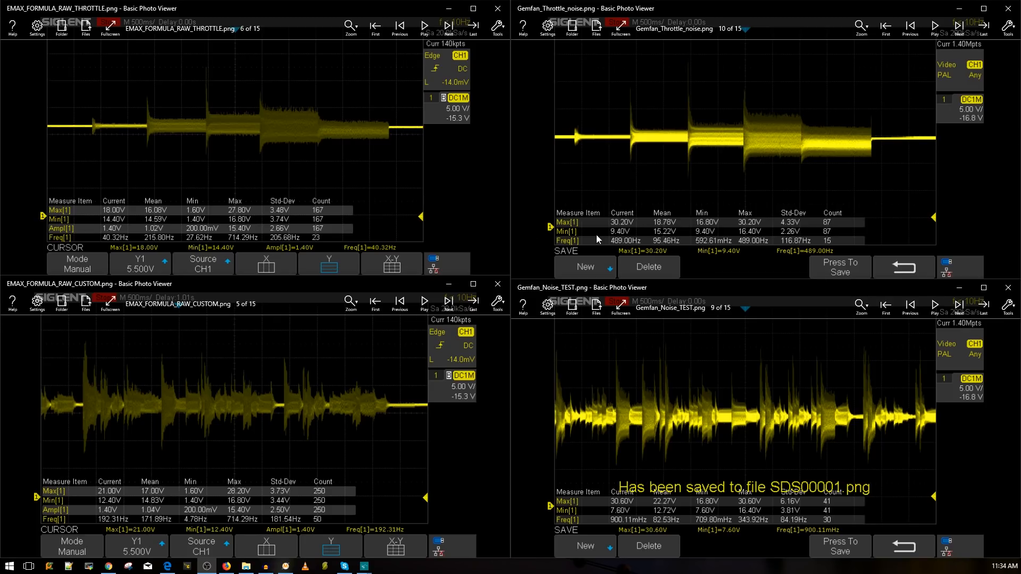
mouse_move(559, 141)
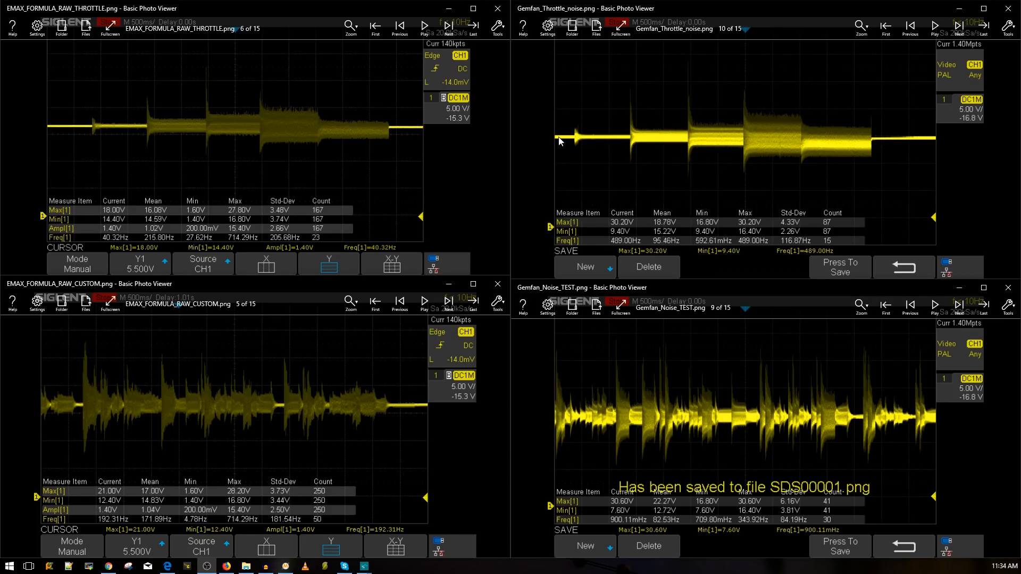
mouse_move(675, 158)
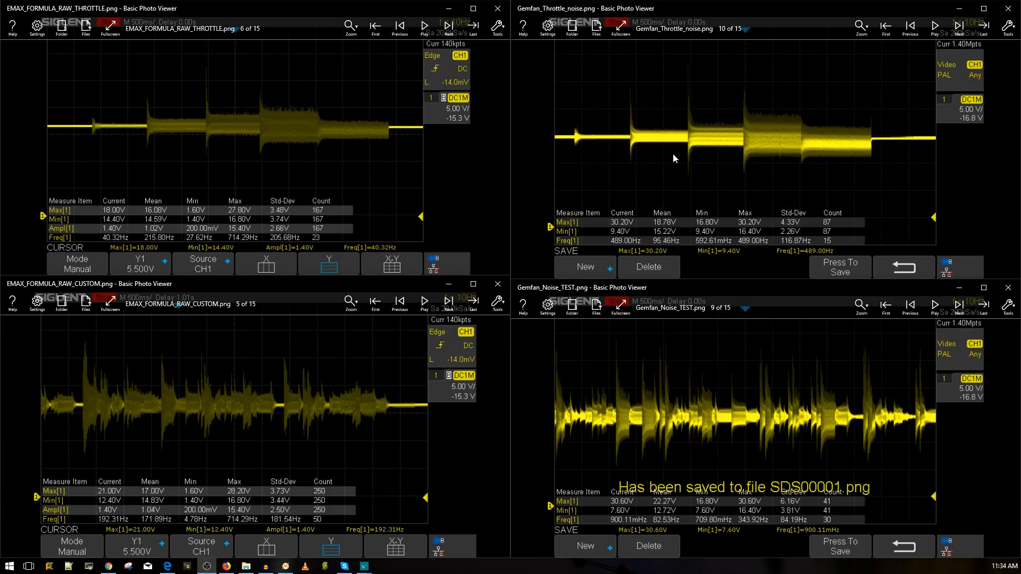
mouse_move(645, 176)
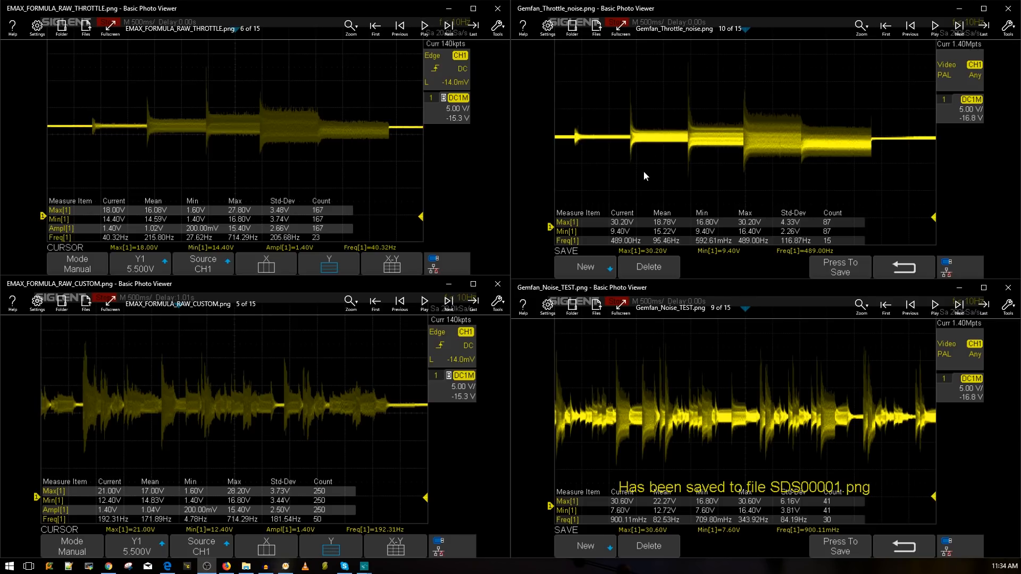
mouse_move(753, 160)
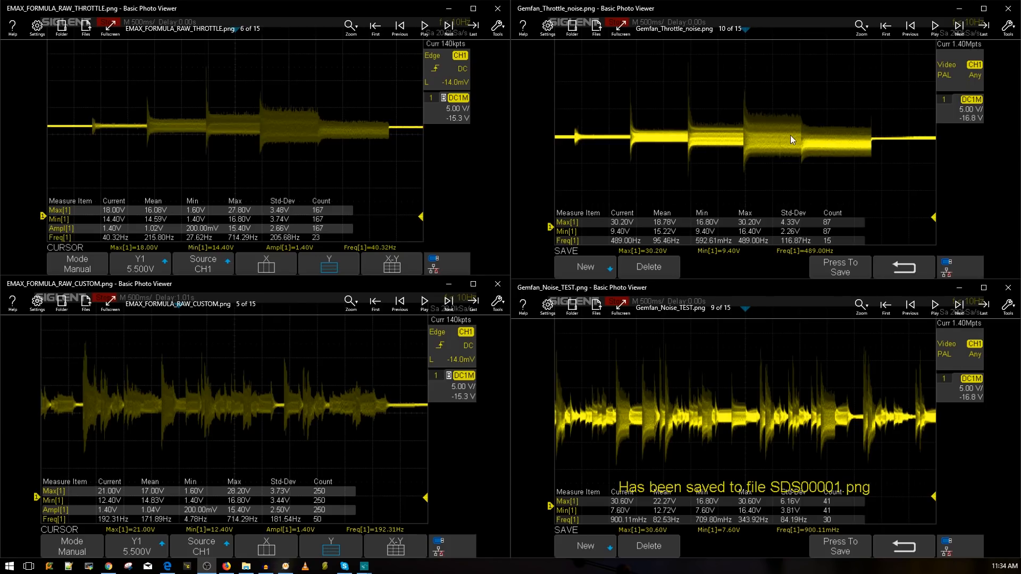
mouse_move(619, 418)
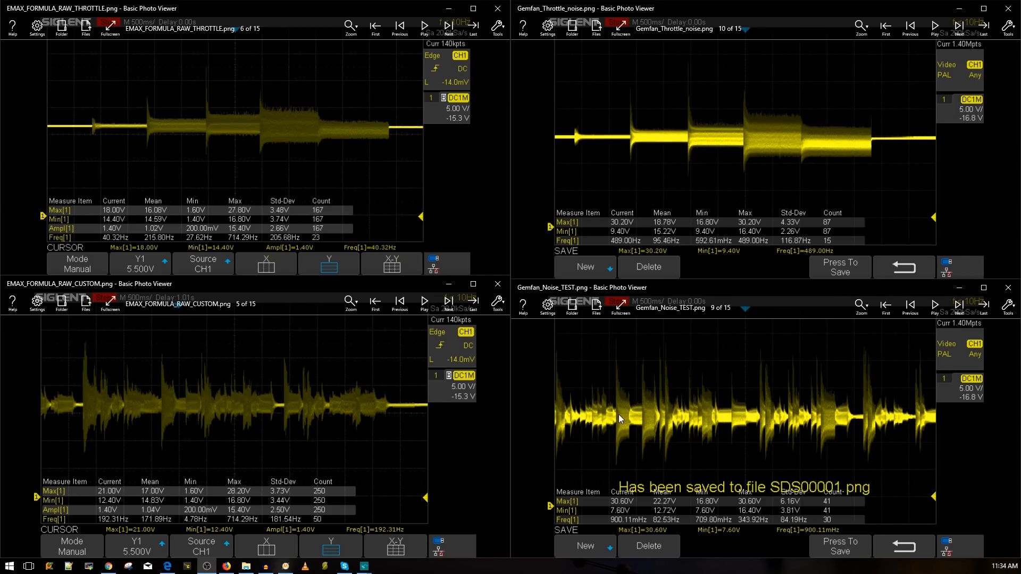
mouse_move(638, 425)
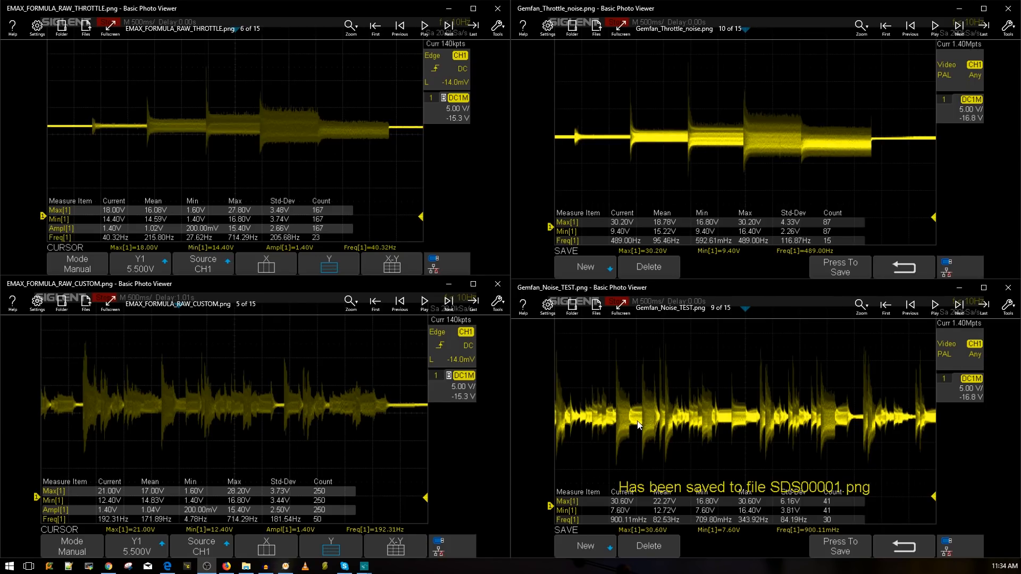
mouse_move(679, 435)
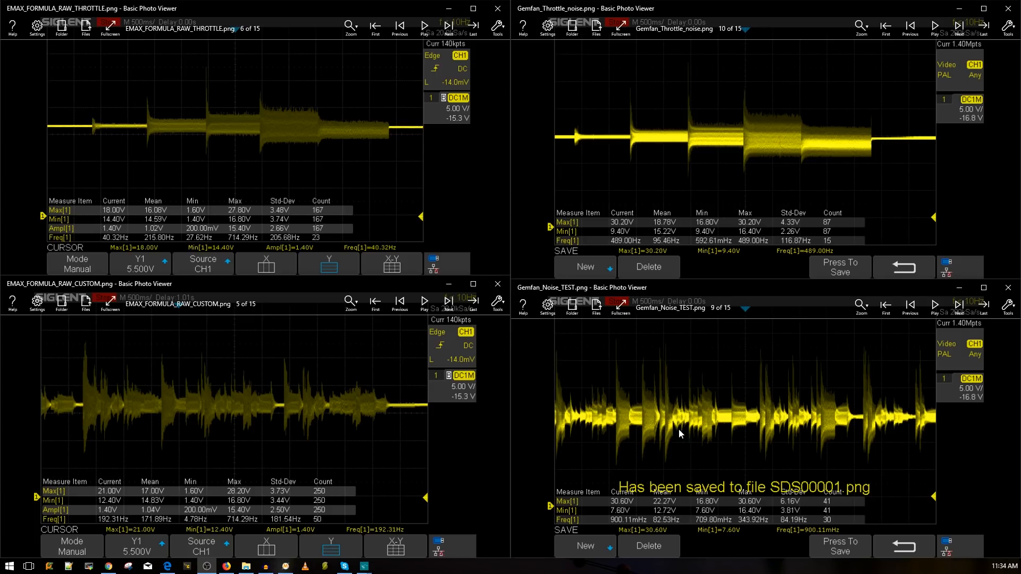
mouse_move(680, 424)
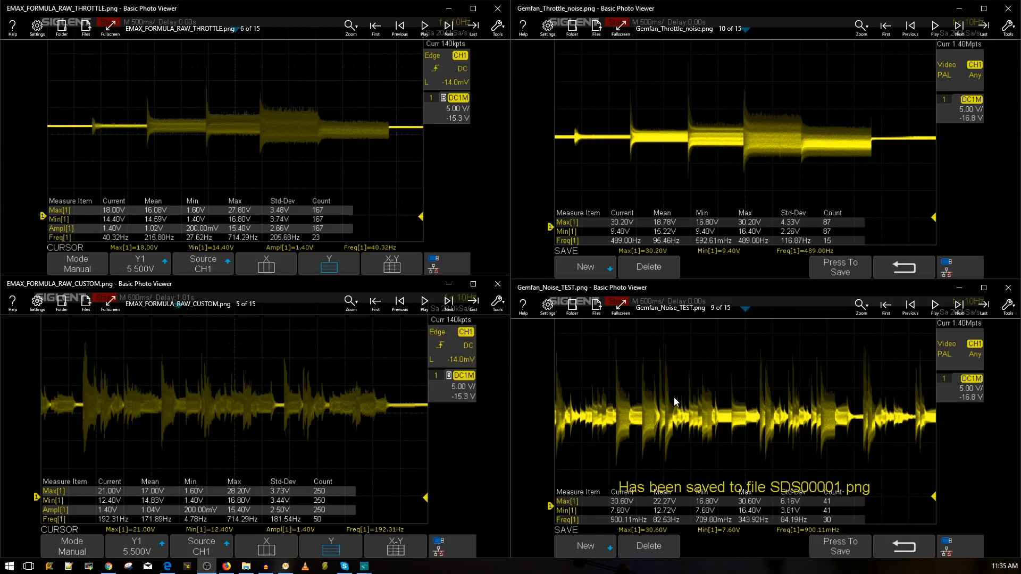
mouse_move(557, 441)
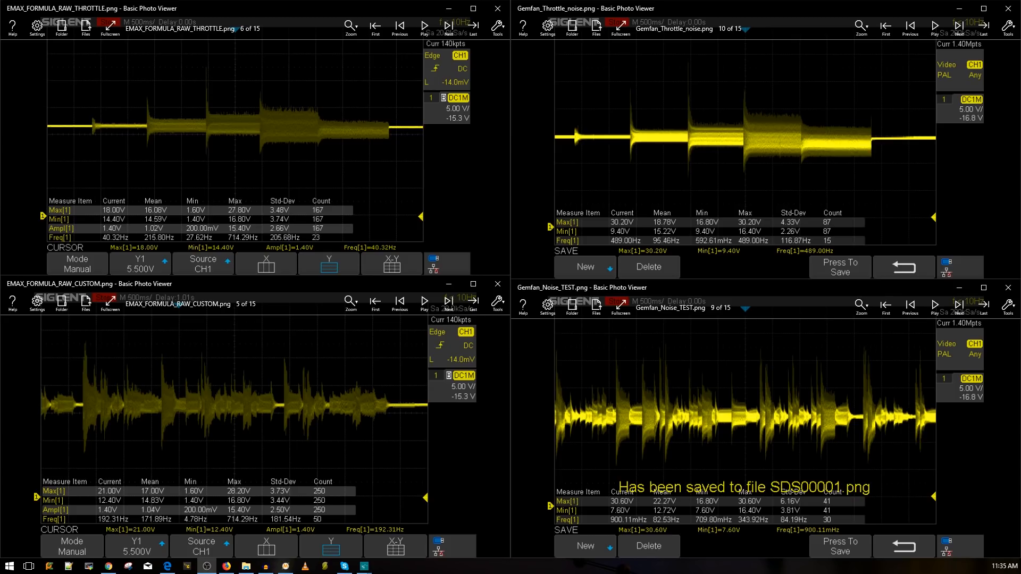
mouse_move(291, 432)
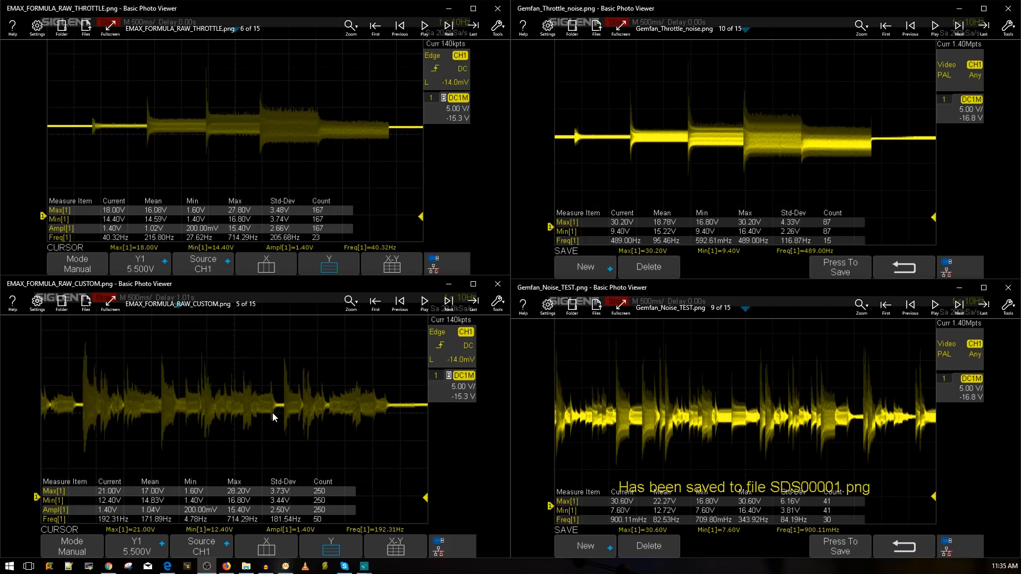
mouse_move(290, 388)
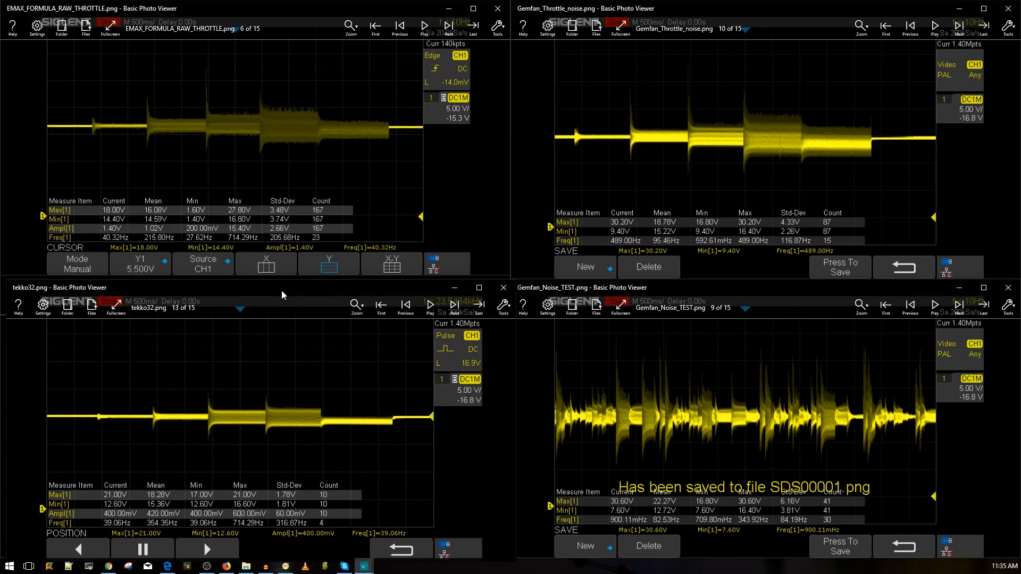
mouse_move(319, 426)
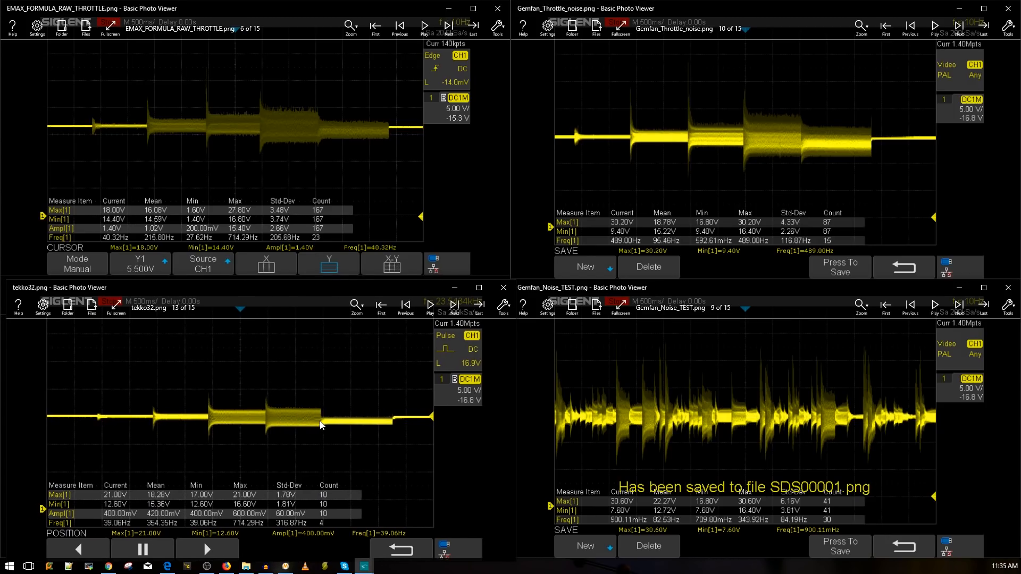
mouse_move(297, 418)
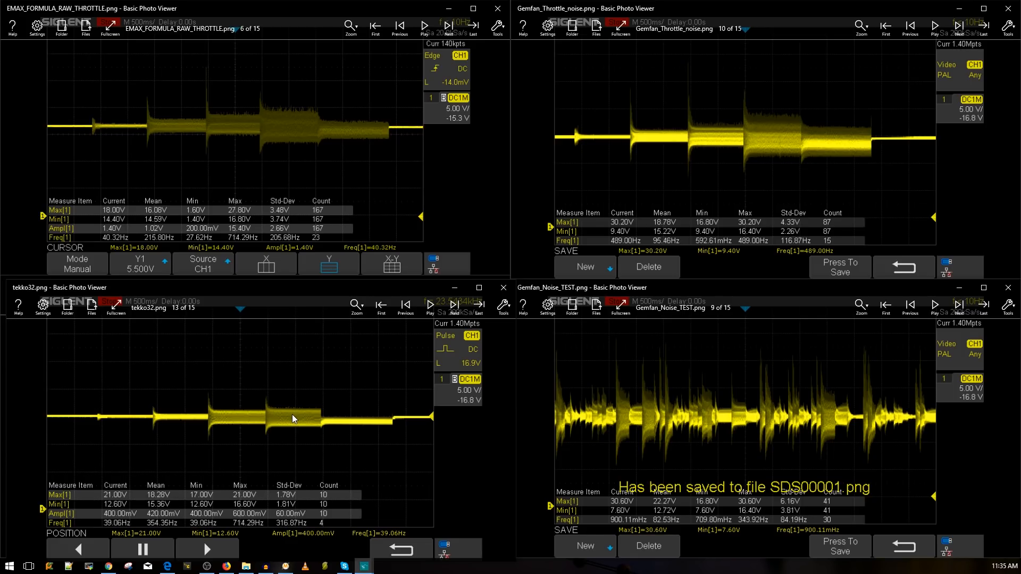
mouse_move(295, 370)
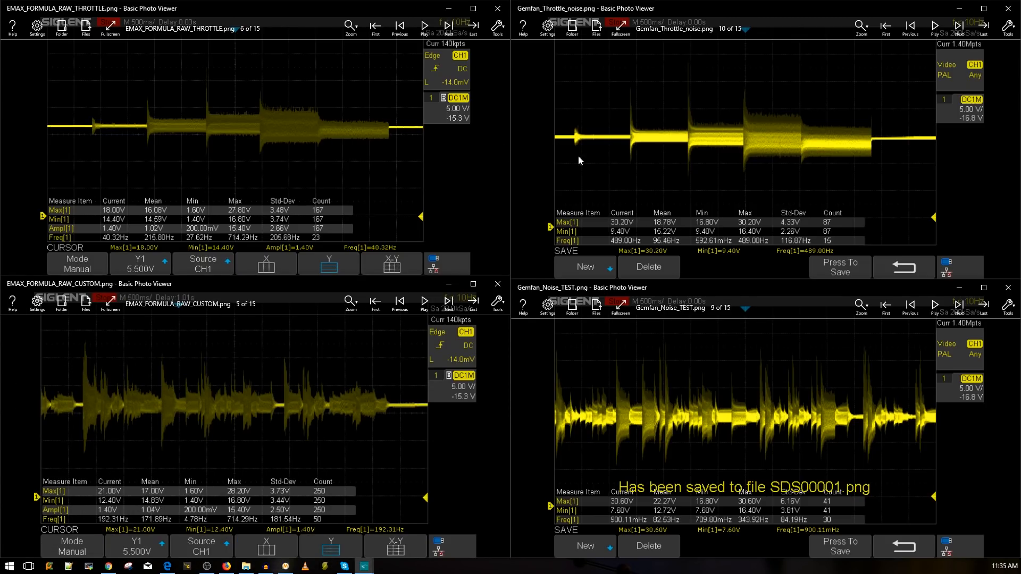
mouse_move(665, 155)
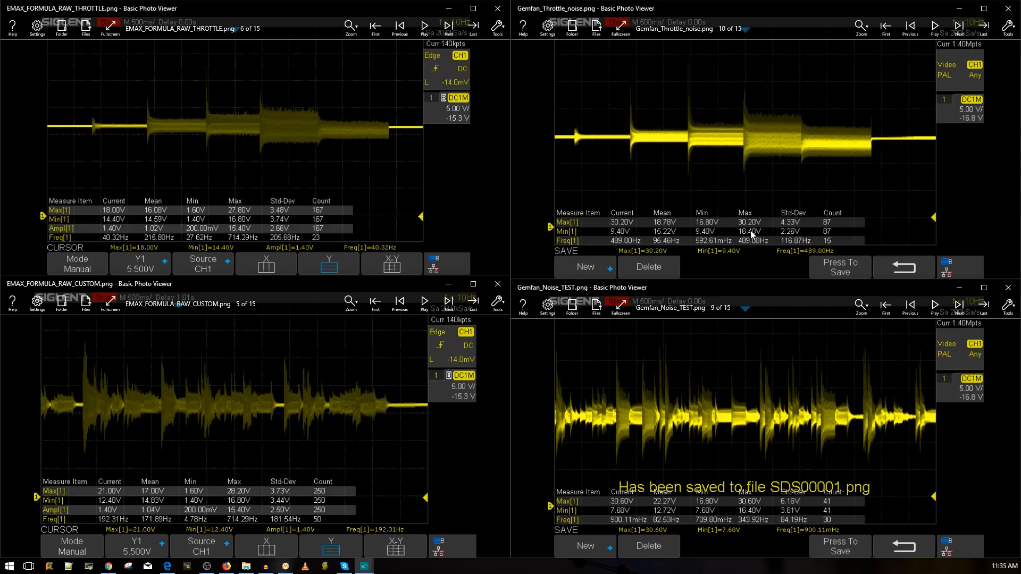
mouse_move(756, 205)
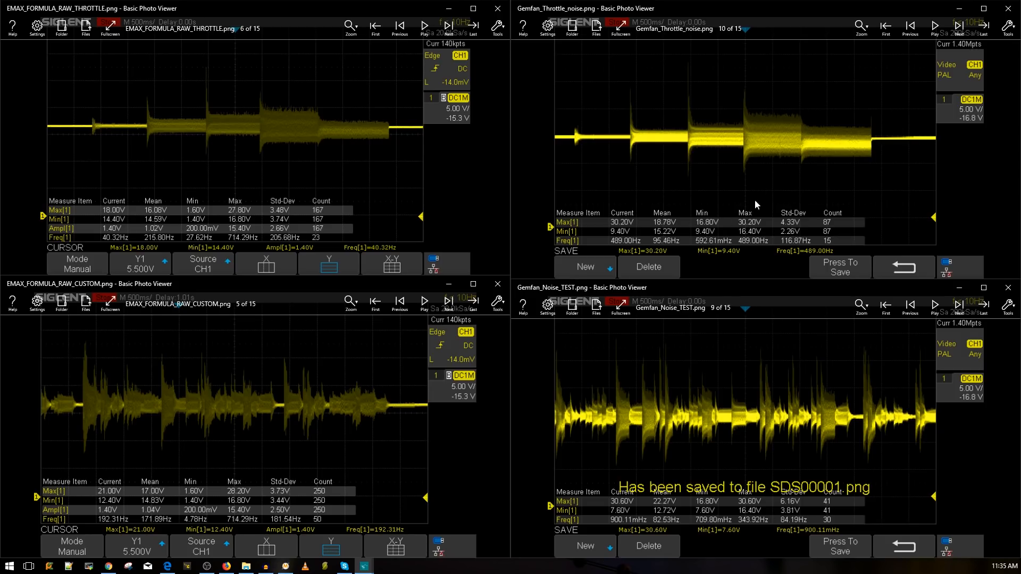
mouse_move(708, 243)
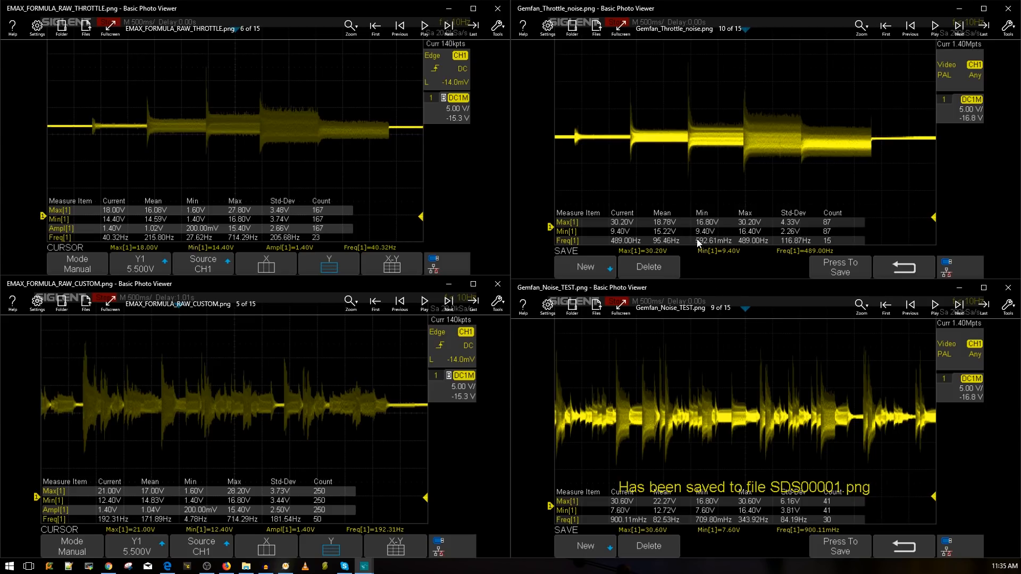
mouse_move(592, 427)
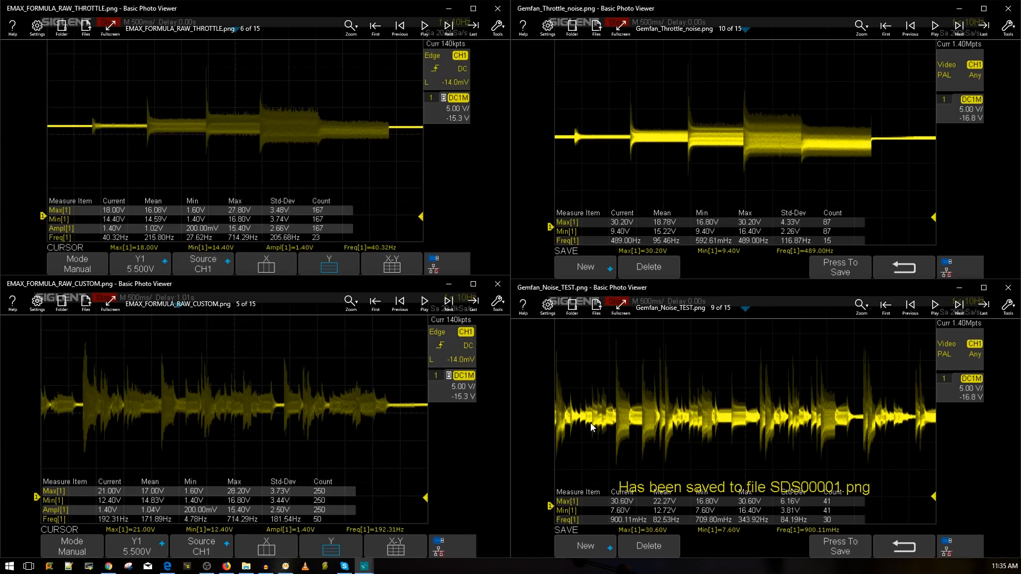
mouse_move(437, 417)
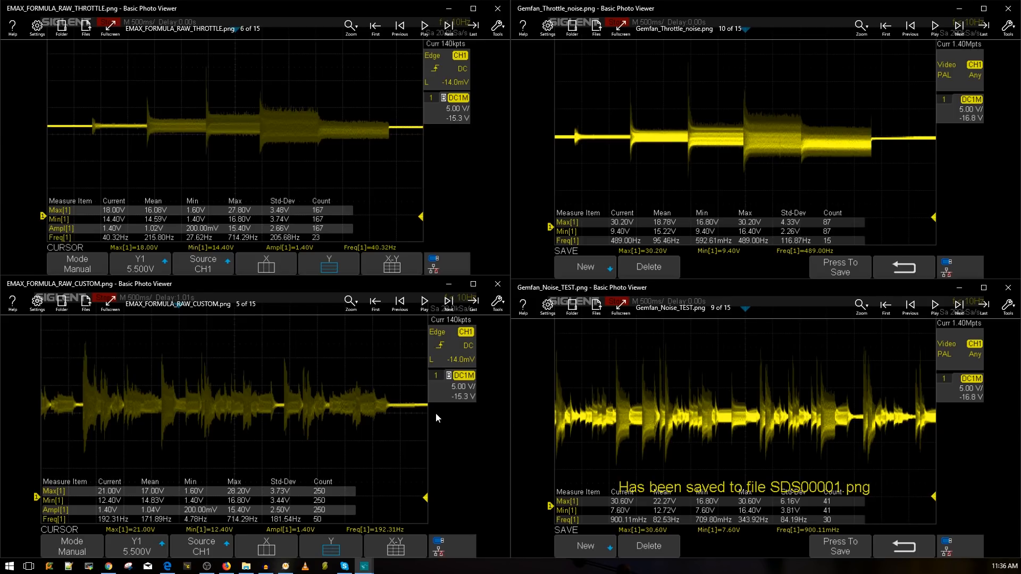
mouse_move(723, 434)
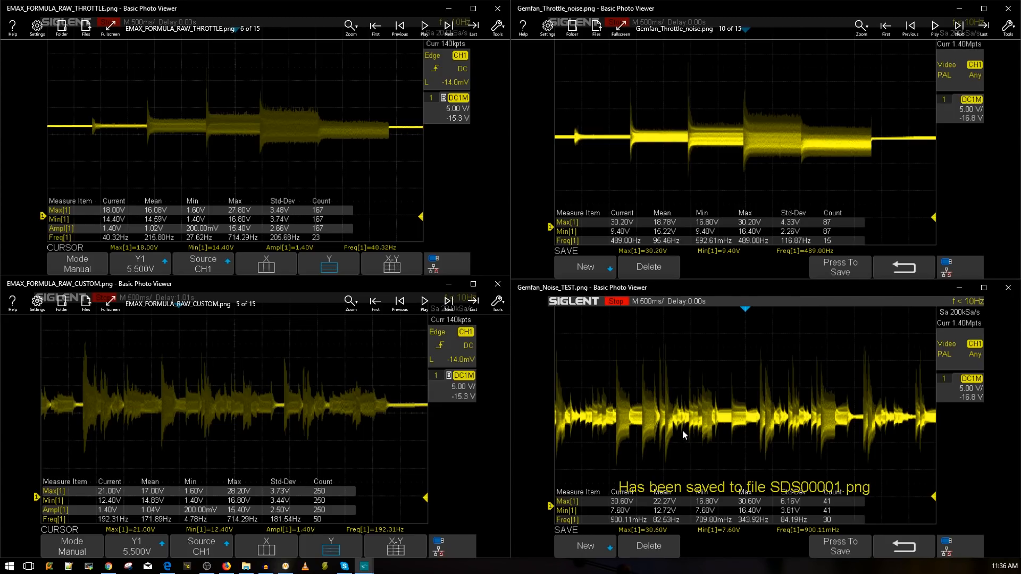
mouse_move(692, 435)
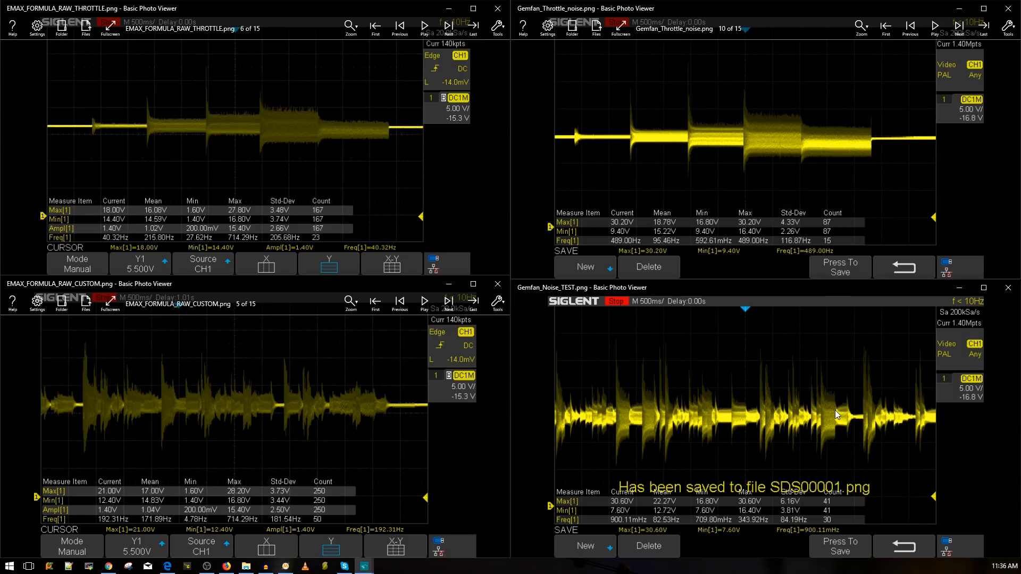
mouse_move(829, 415)
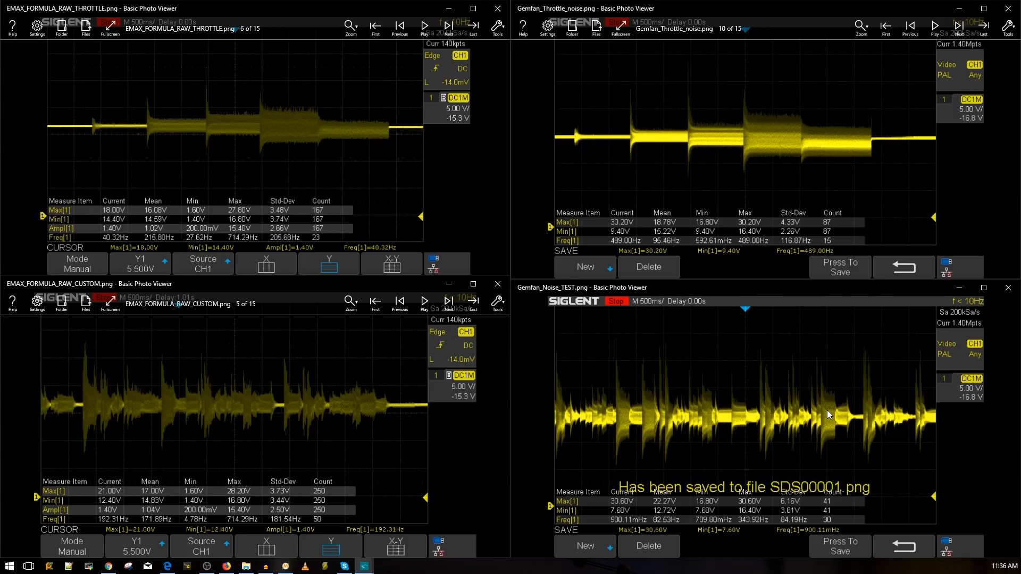
mouse_move(819, 411)
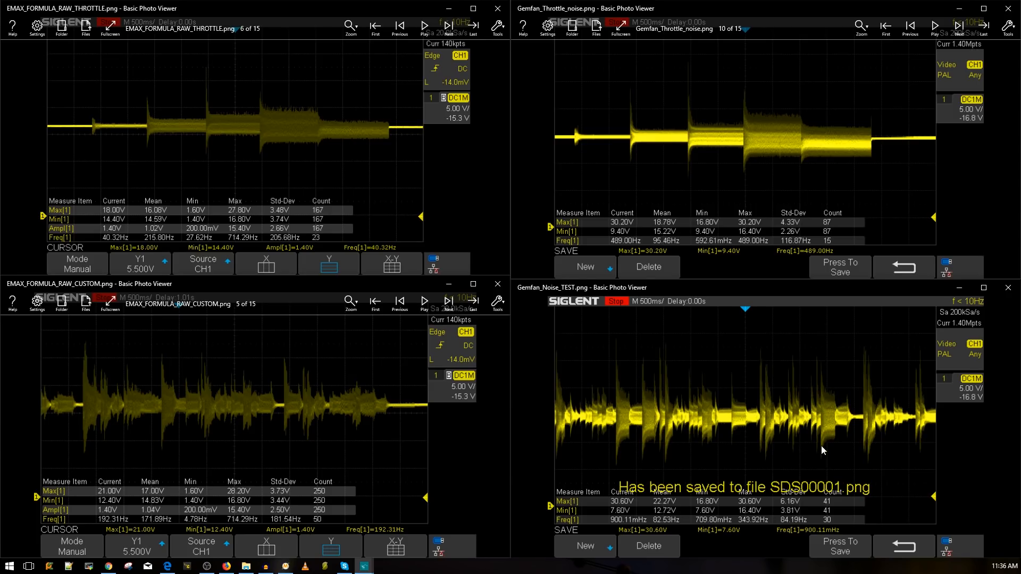
mouse_move(758, 428)
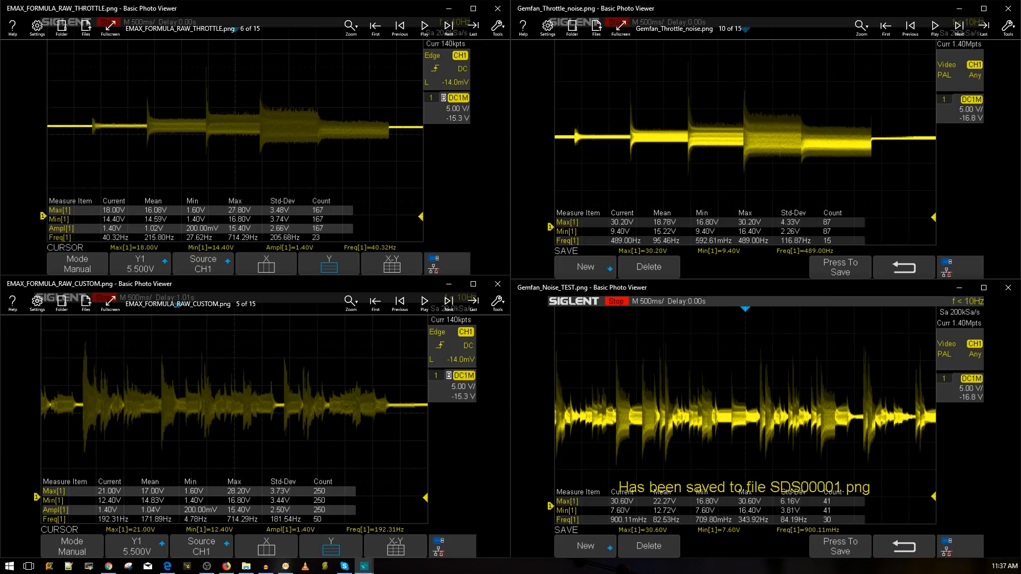
mouse_move(576, 380)
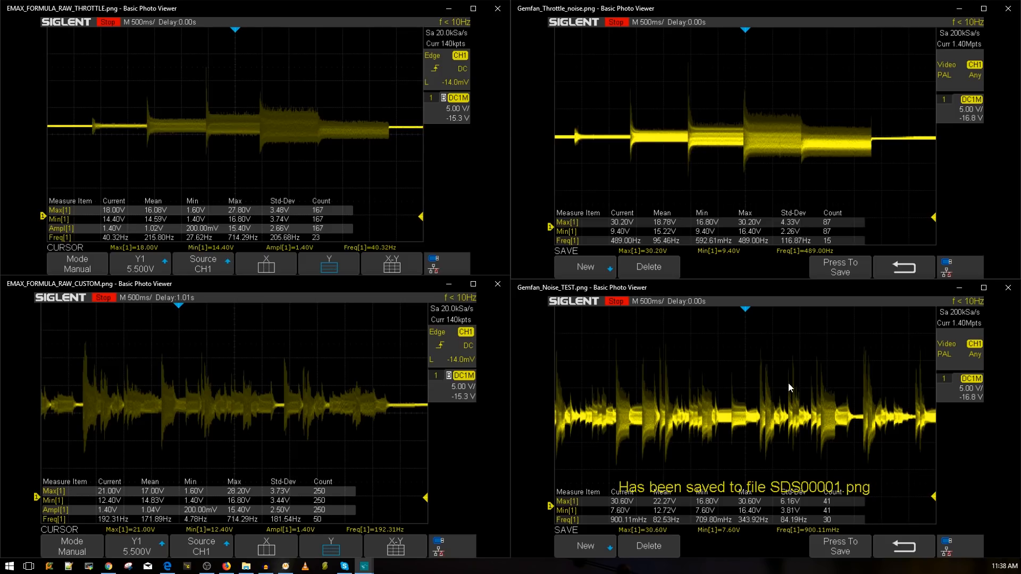
mouse_move(818, 371)
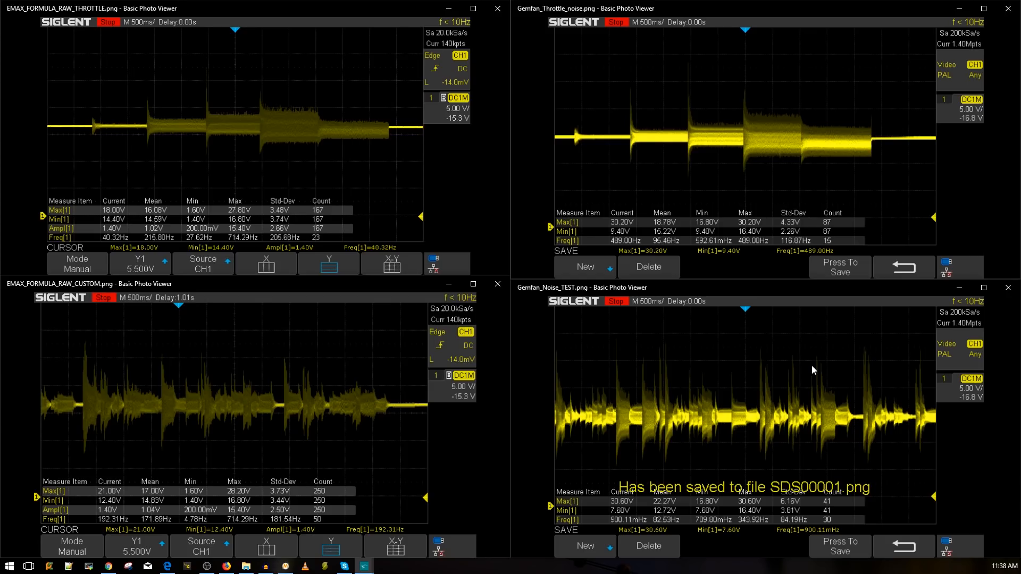
mouse_move(809, 380)
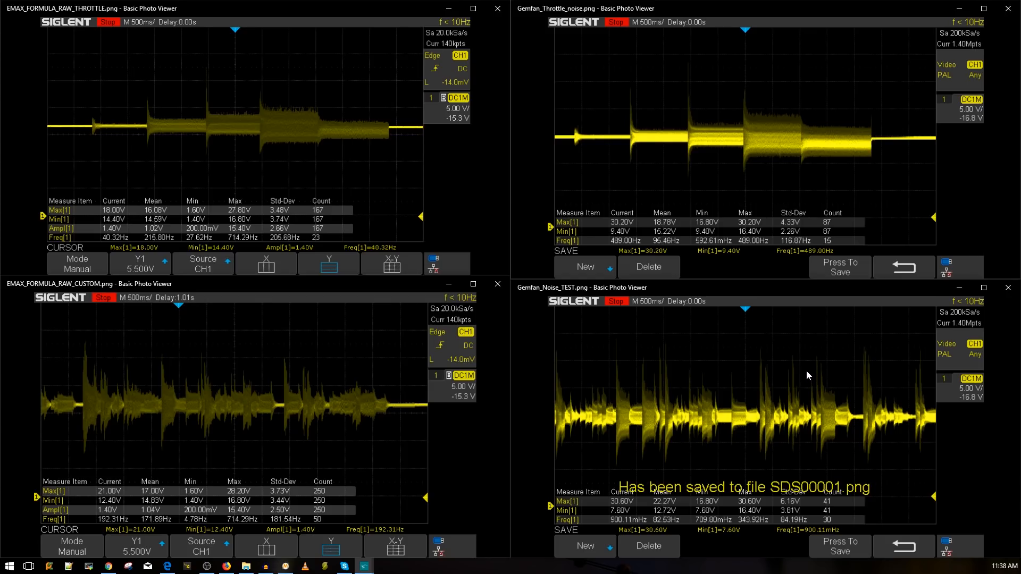
mouse_move(803, 374)
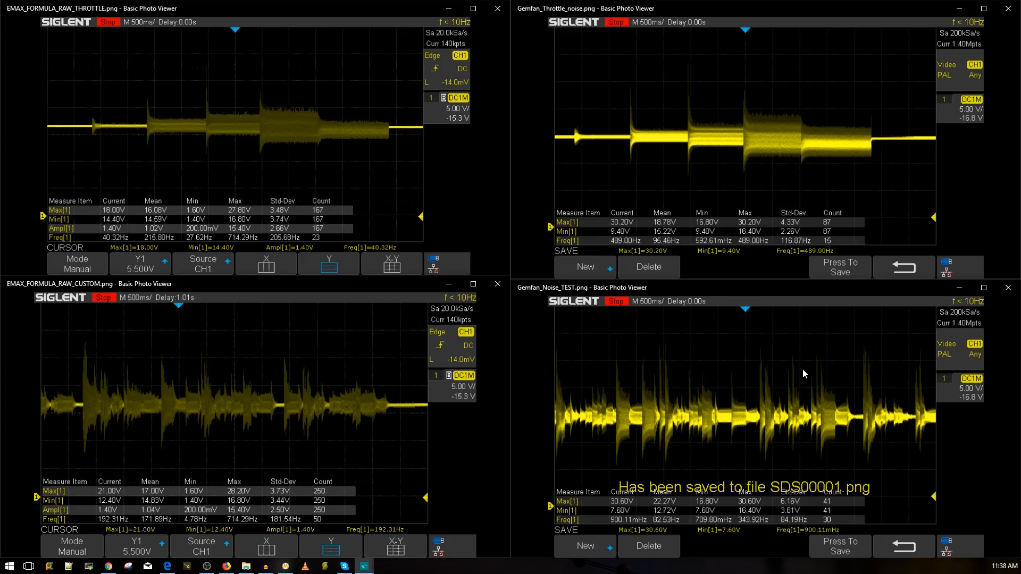